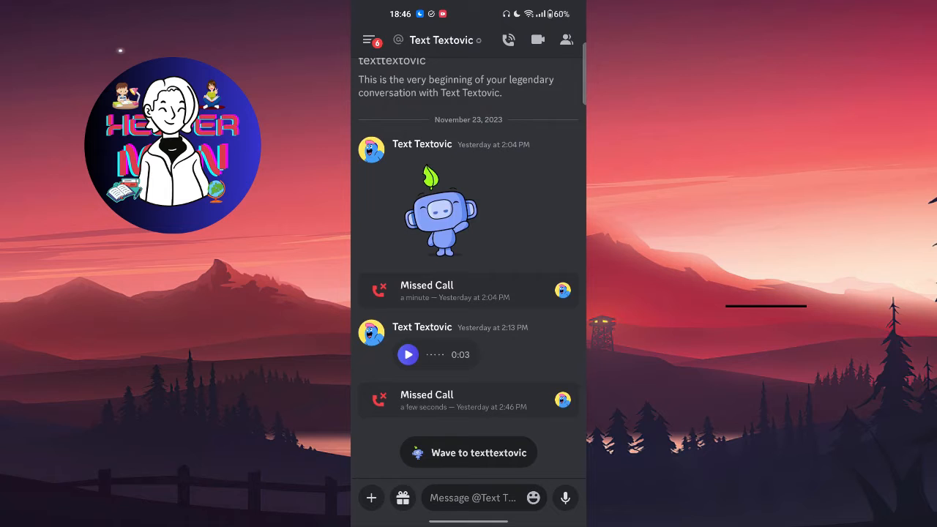
Open the full reaction picker for the robot sticker message in the Text Textovic DM.
left_click(440, 212)
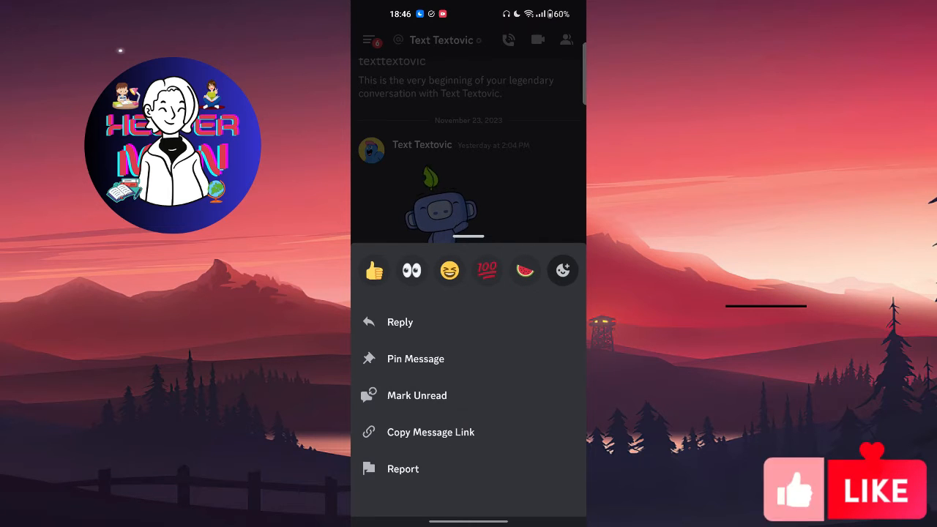
left_click(562, 269)
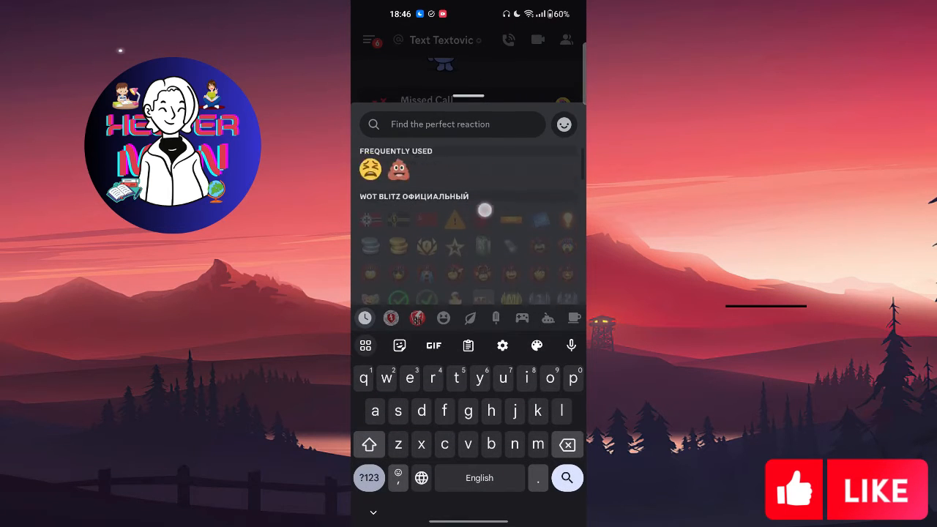
Scroll the emoji picker to the top of the People smiley faces.
scroll("down", 3)
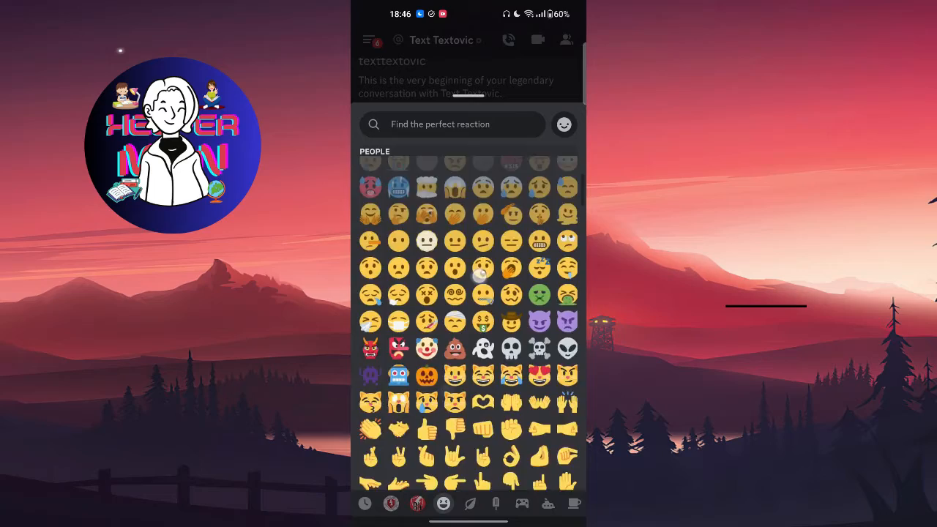
scroll("down", 3)
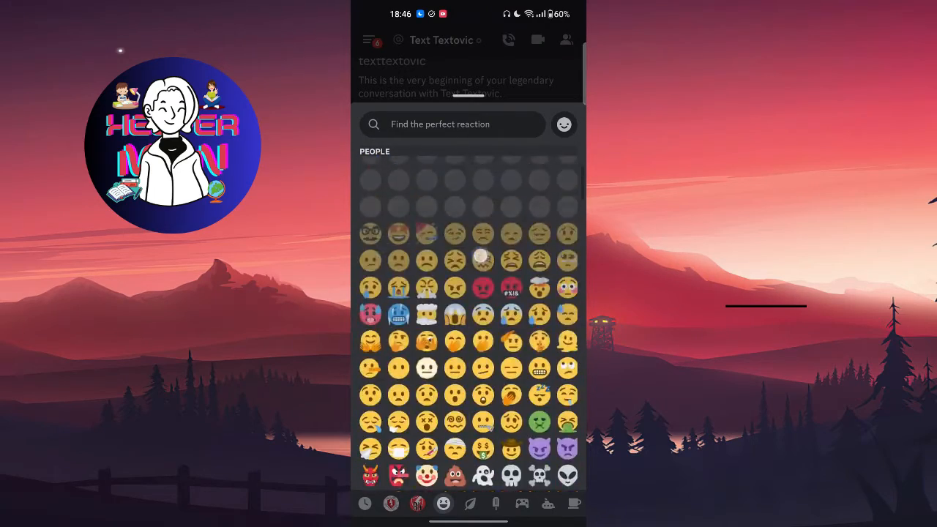
scroll("down", 3)
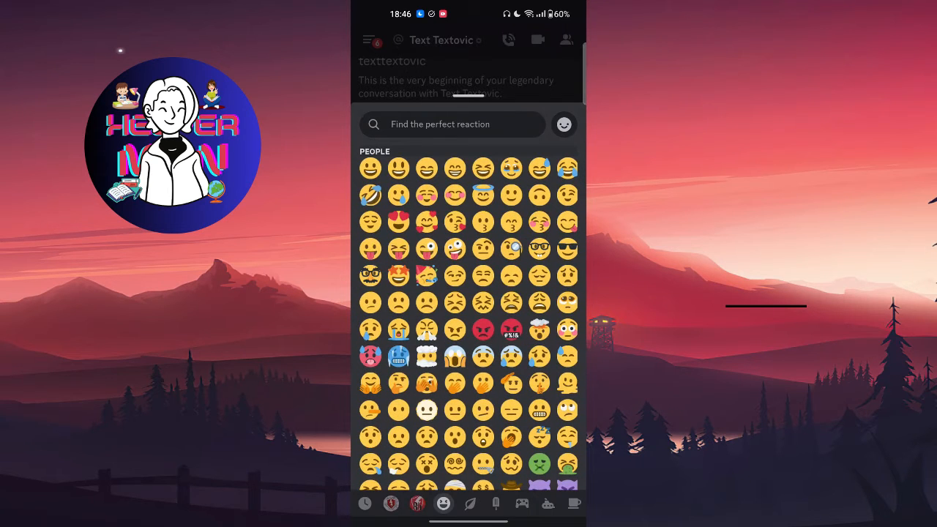
scroll("down", 3)
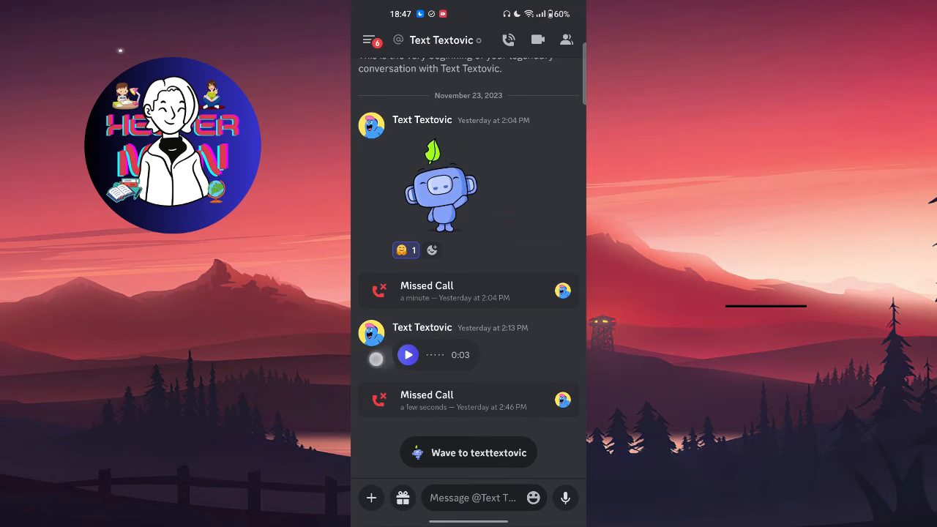
Reopen the robot sticker's action sheet, its hugging-face reaction showing count 1.
left_click(442, 187)
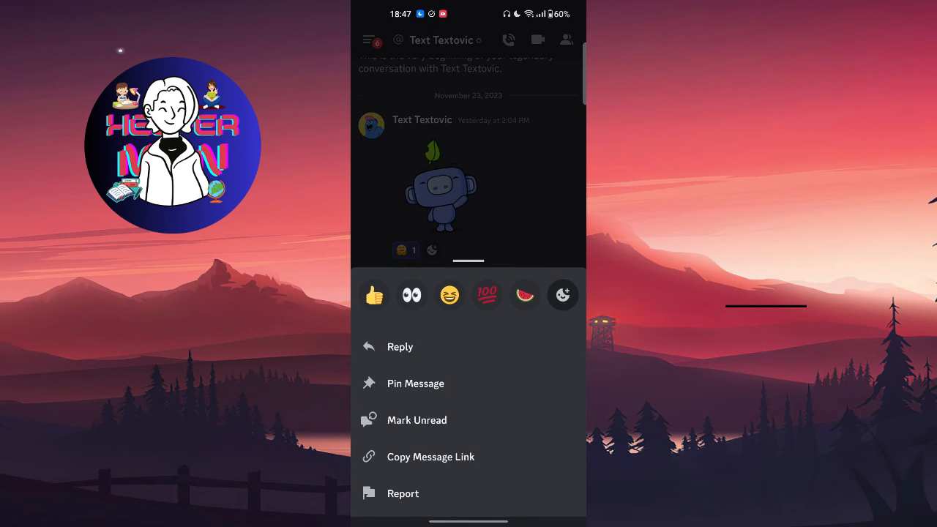